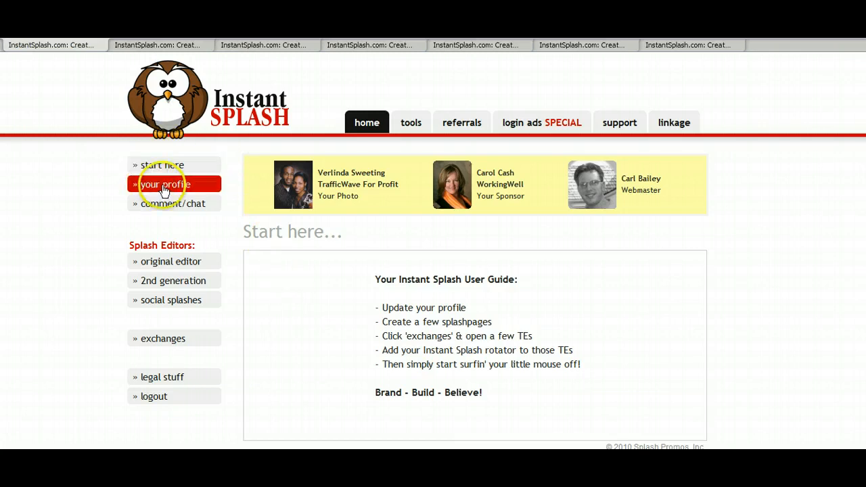
Step: Review the profile page's photo, name fields, contact email, payout address and account-deletion section
click(165, 184)
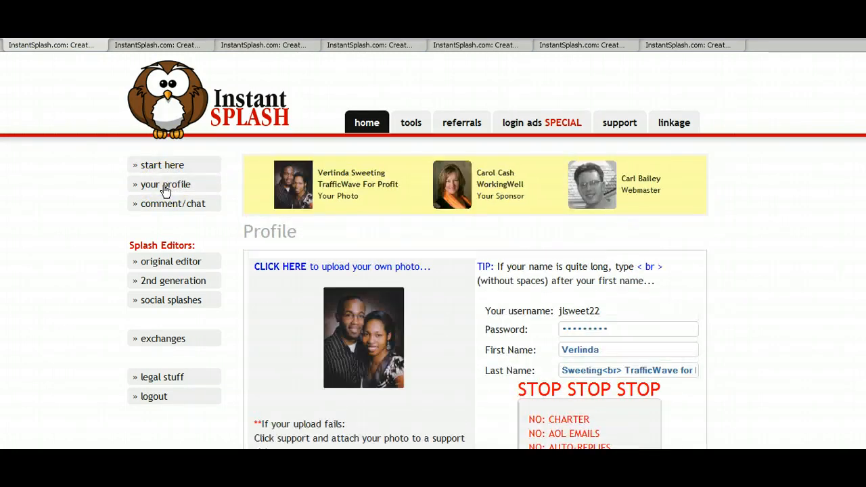
mouse_move(297, 196)
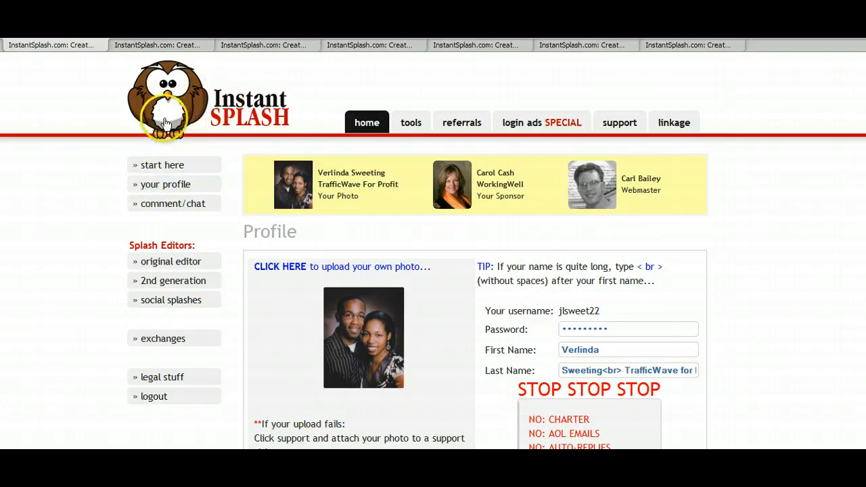
scroll(down, 3)
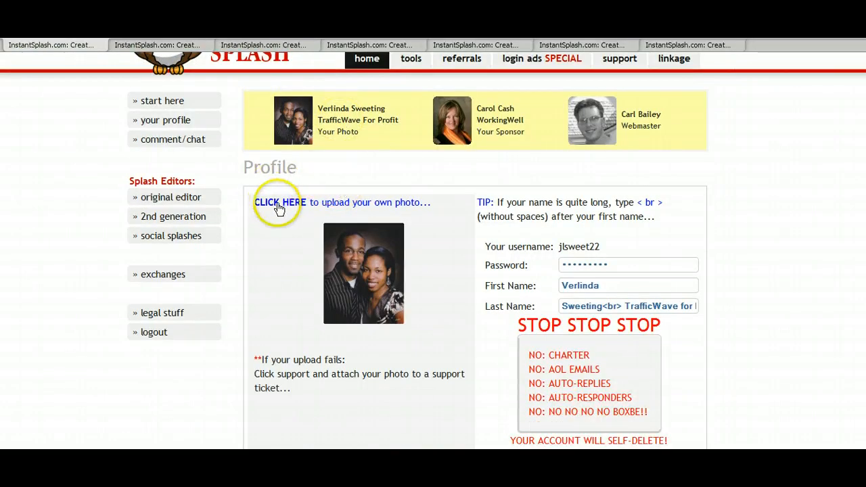
mouse_move(325, 210)
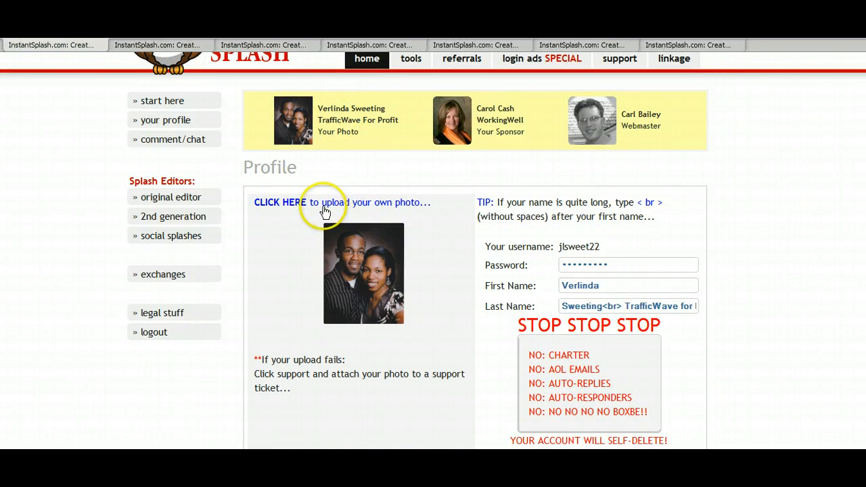
mouse_move(416, 215)
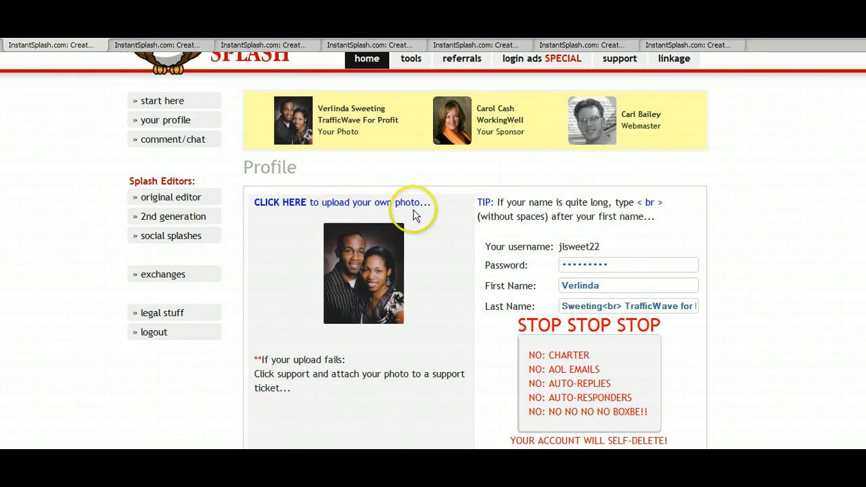
mouse_move(465, 264)
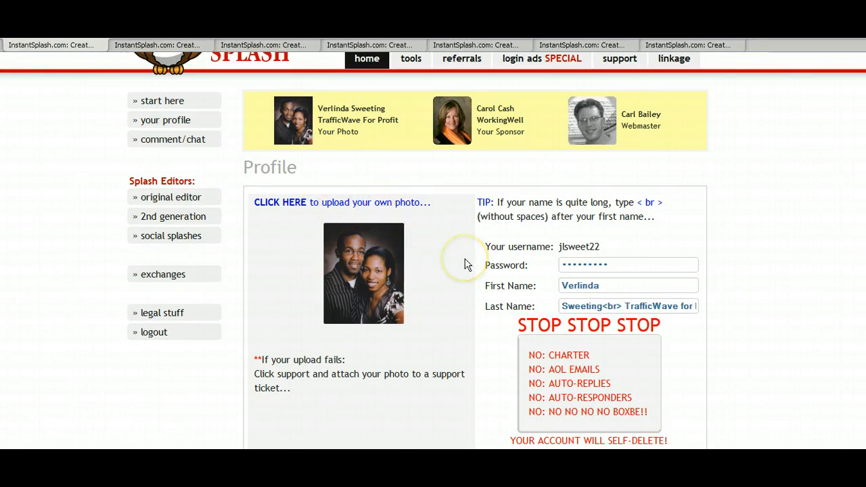
scroll(down, 3)
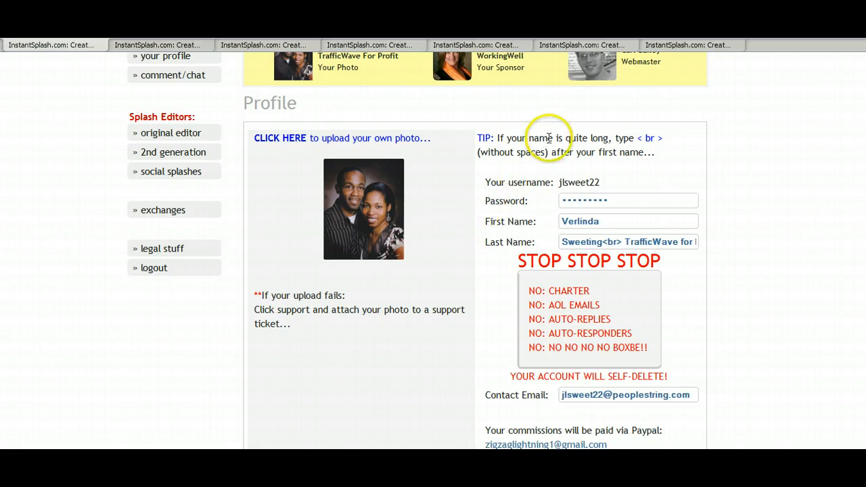
scroll(down, 3)
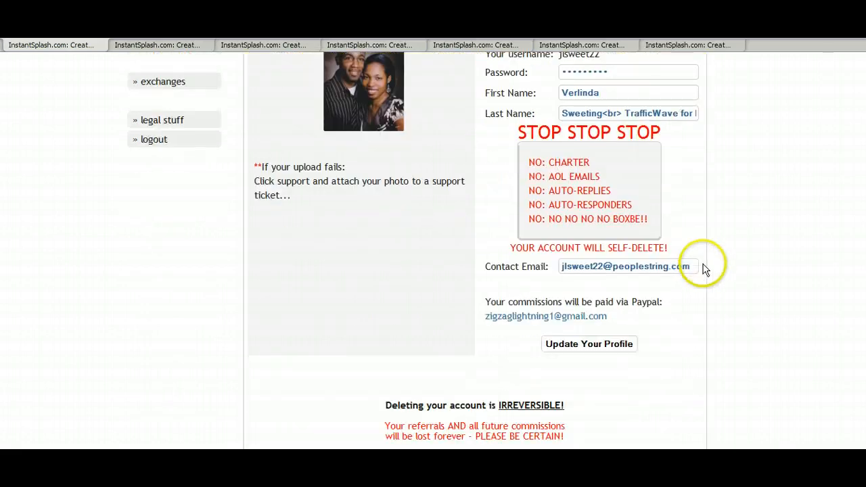
scroll(down, 3)
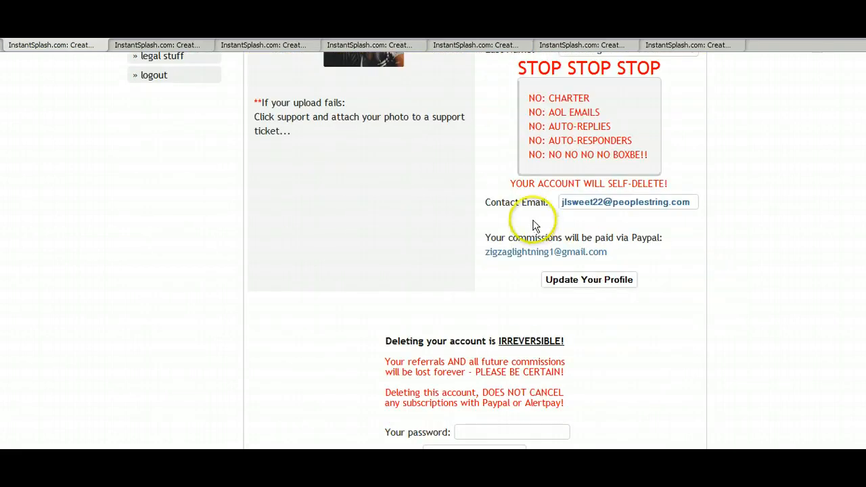
mouse_move(494, 241)
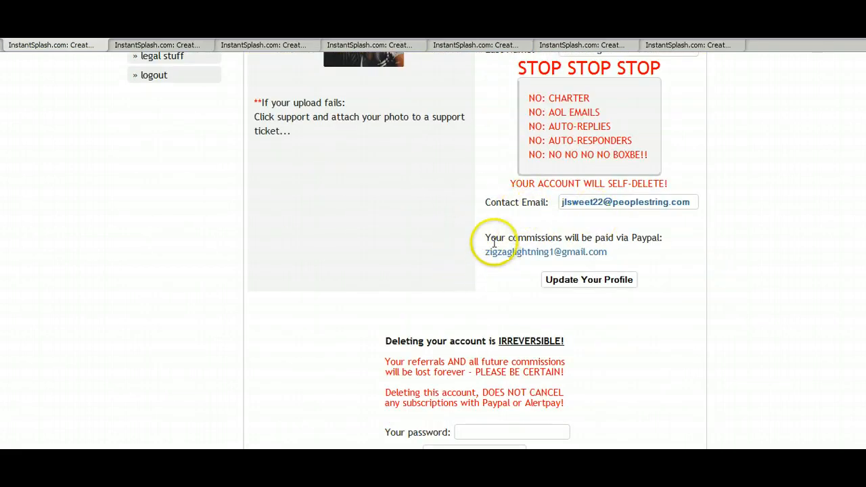
mouse_move(568, 241)
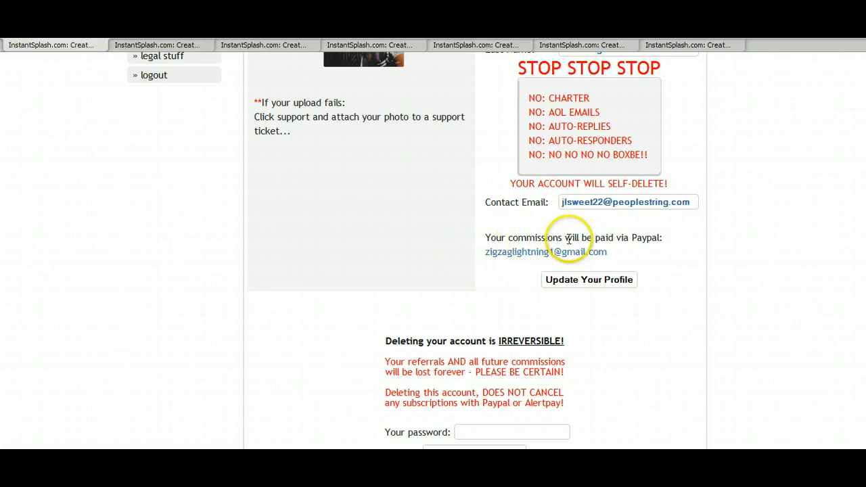
mouse_move(682, 244)
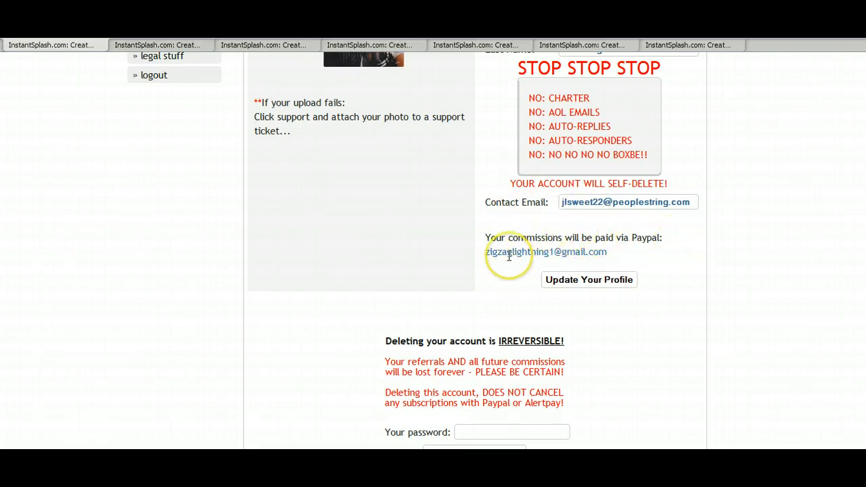
mouse_move(625, 260)
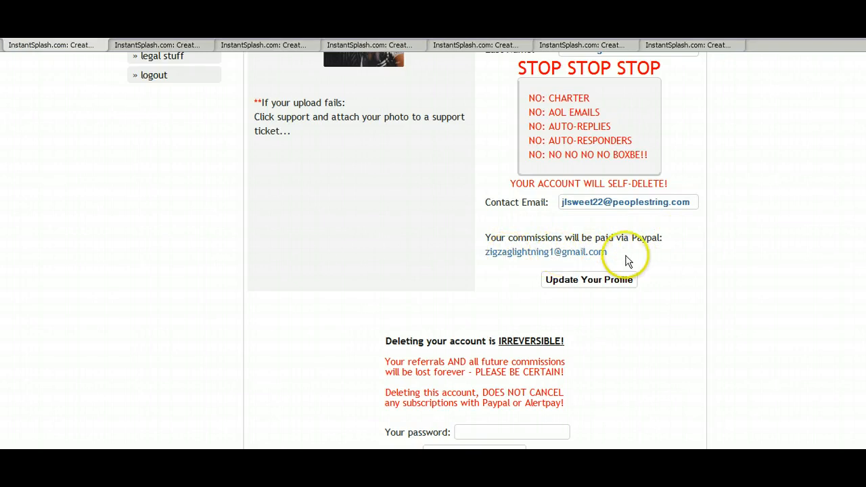
mouse_move(647, 255)
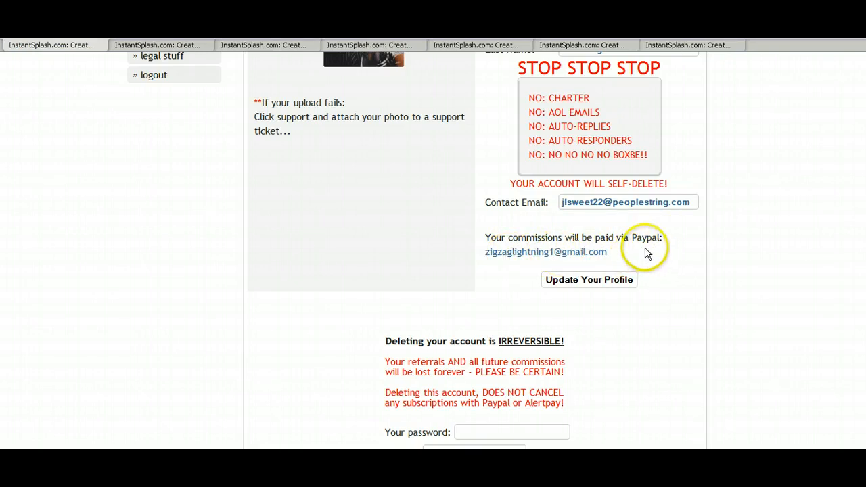
mouse_move(644, 244)
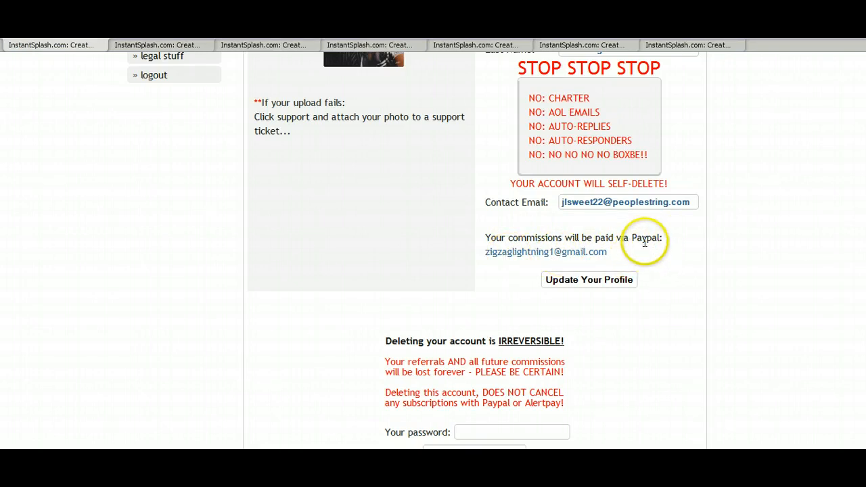
mouse_move(665, 257)
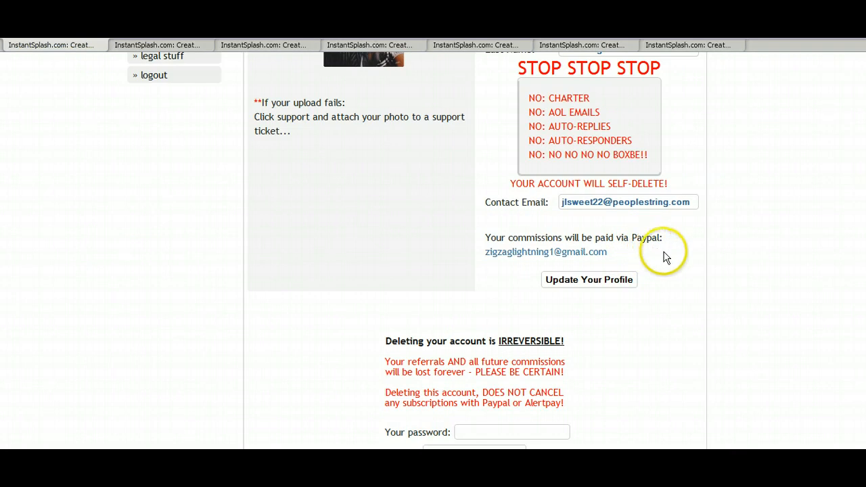
mouse_move(641, 329)
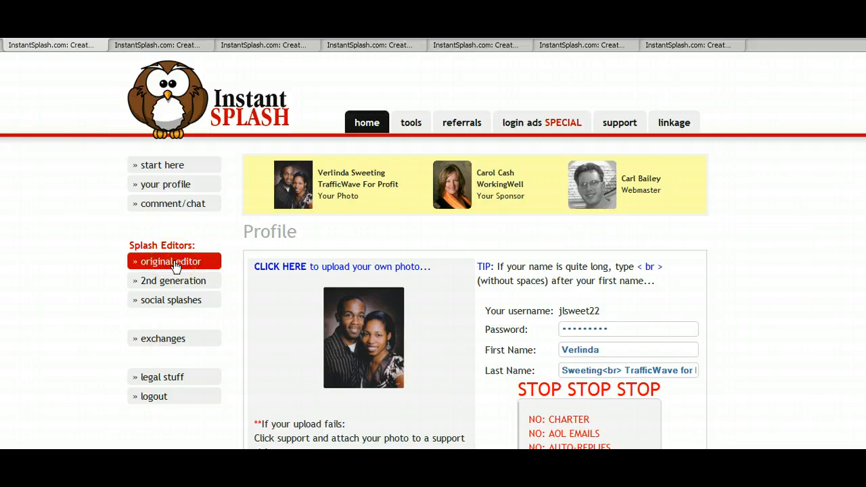
Step: Start a new splash page in the original editor and look through the saved splash pages with view counts
click(171, 263)
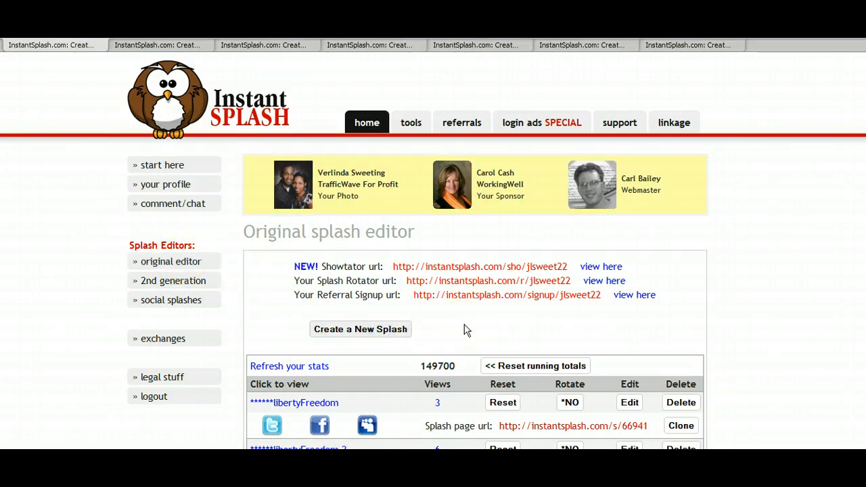
click(360, 328)
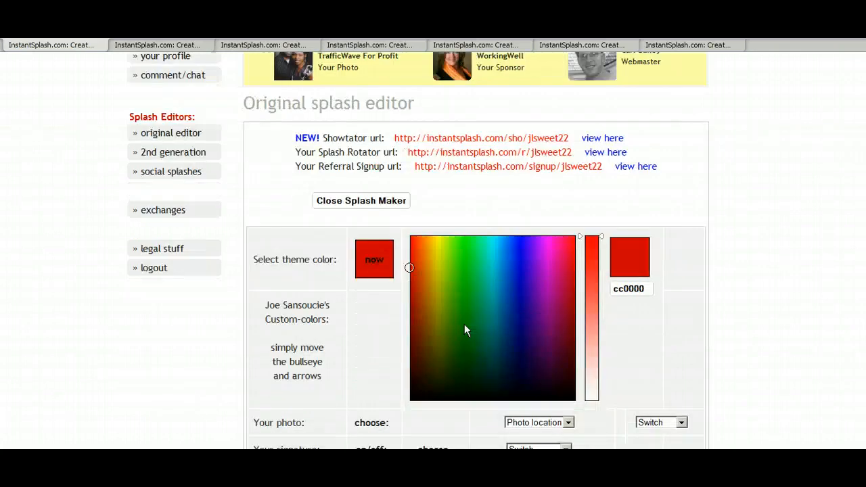
scroll(down, 3)
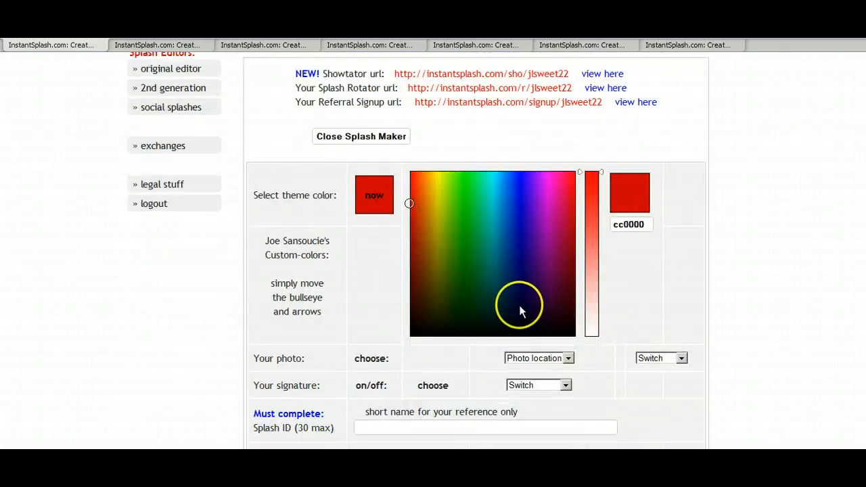
scroll(down, 3)
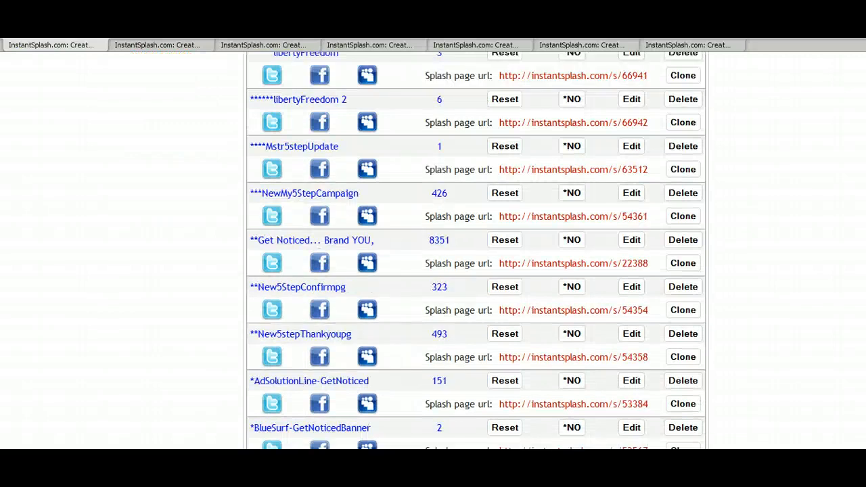
scroll(up, 3)
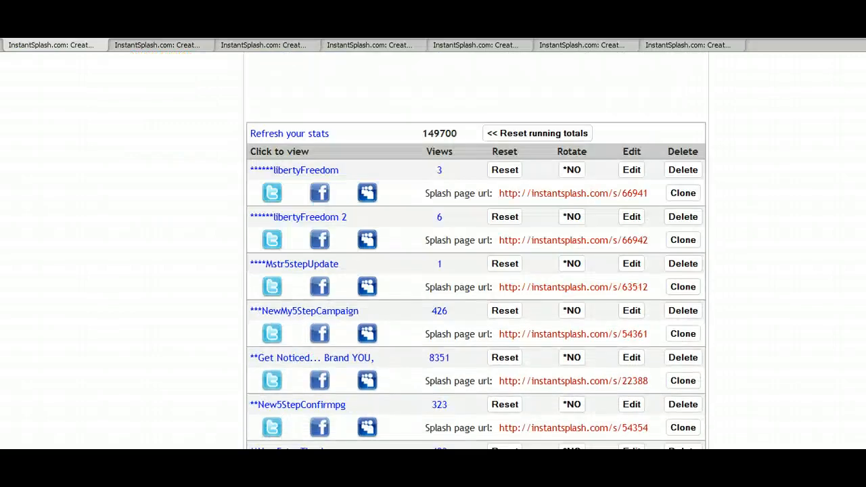
scroll(down, 3)
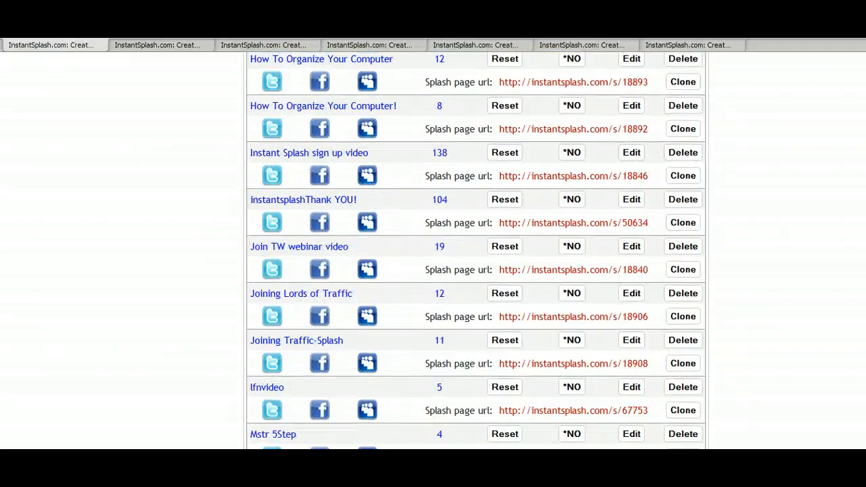
scroll(down, 3)
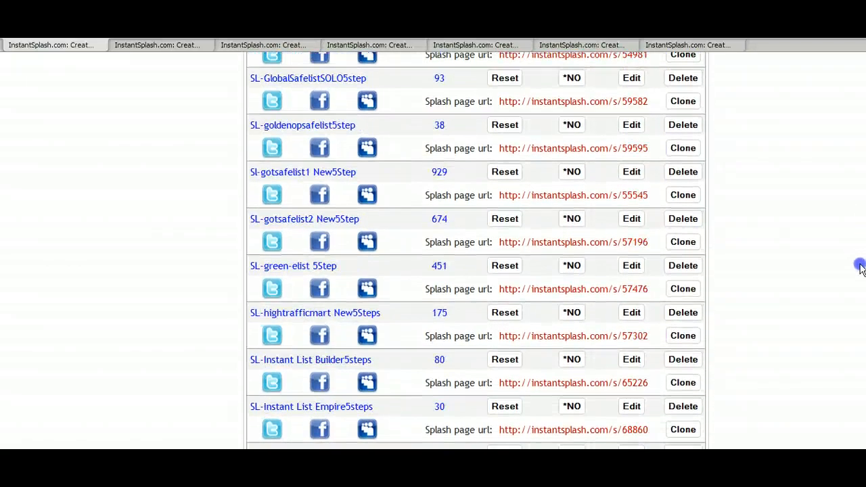
scroll(down, 3)
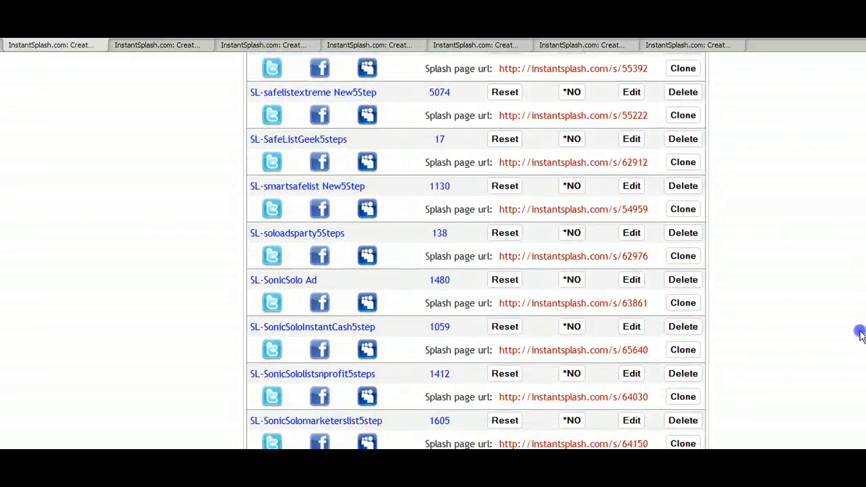
scroll(down, 3)
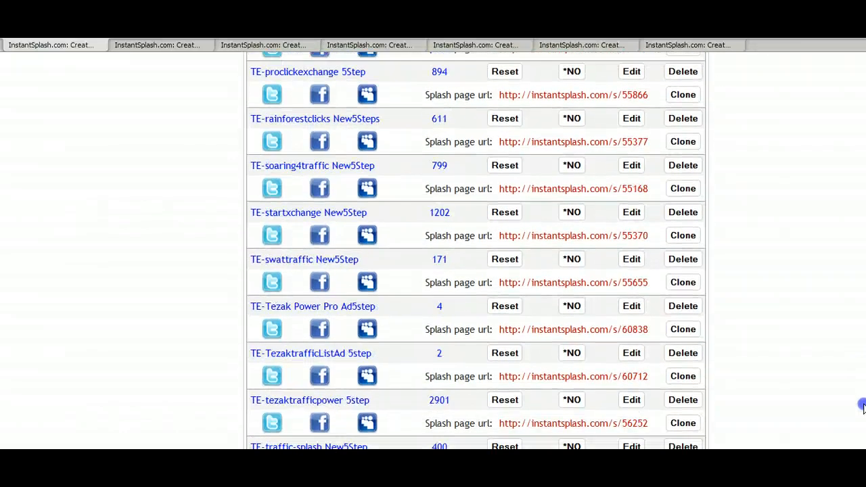
scroll(down, 3)
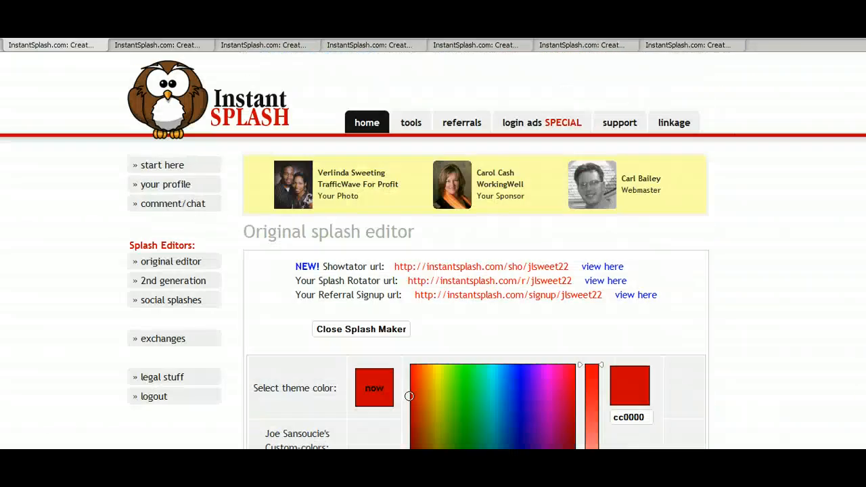
Step: Pick the theme colour in the spectrum, trying green then settling on teal 00A7BA
scroll(down, 3)
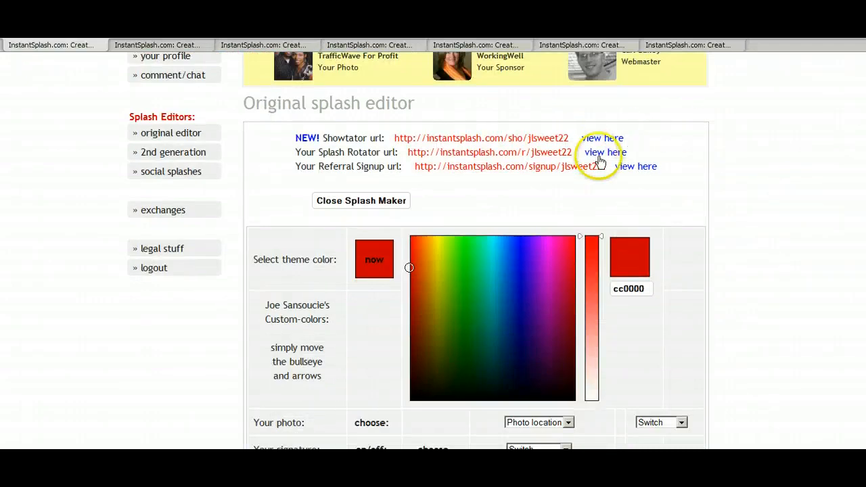
scroll(down, 3)
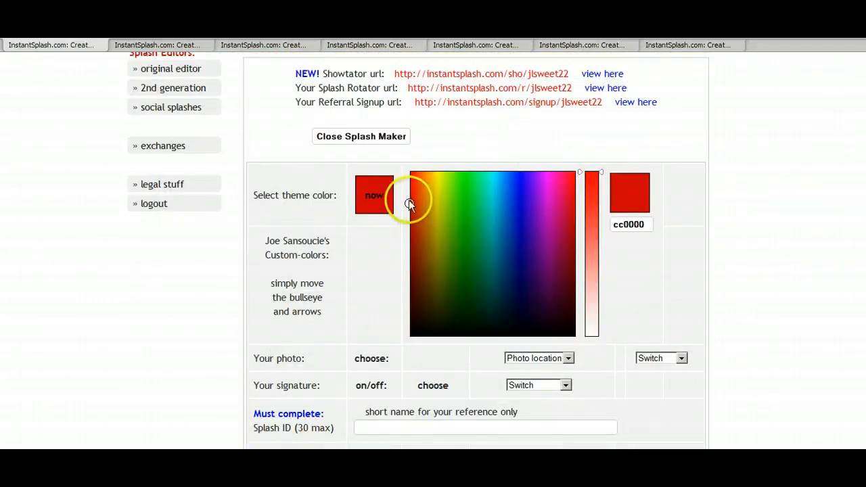
click(473, 238)
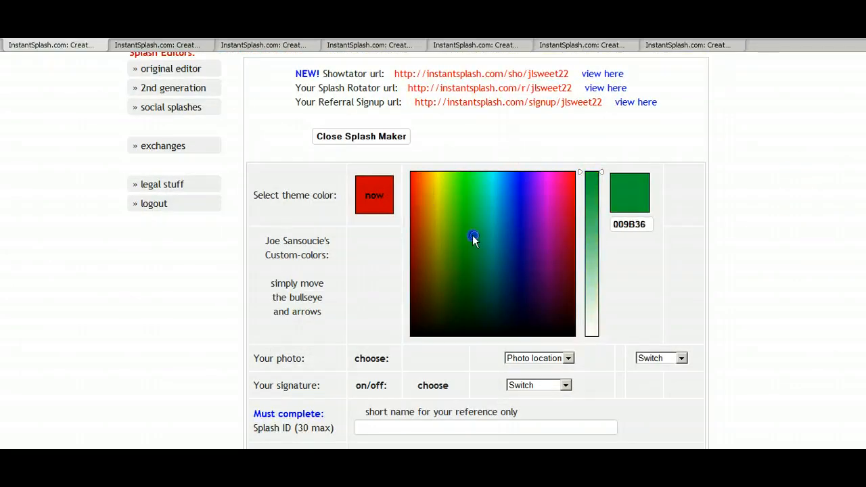
click(495, 216)
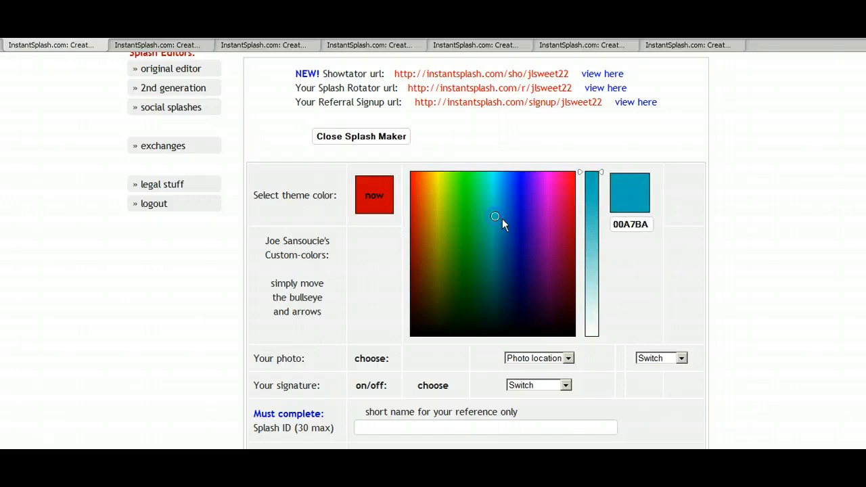
scroll(down, 3)
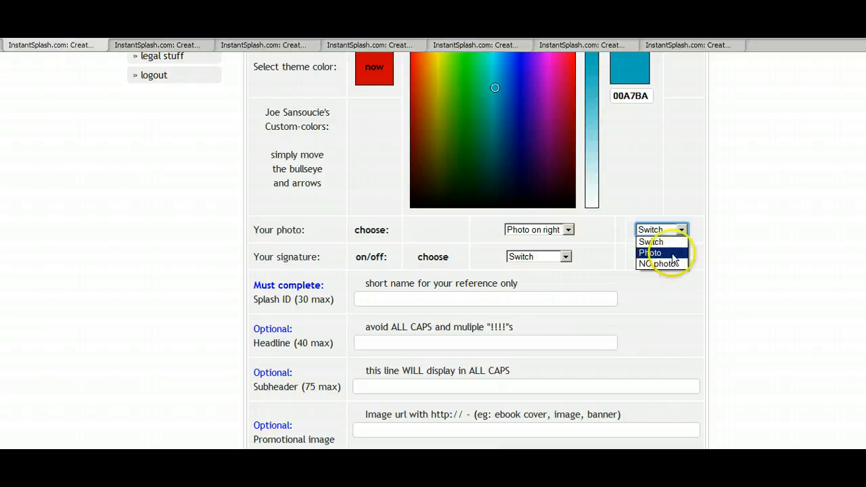
Step: Turn on the photo and signature and set the splash ID to getnoticed
click(649, 252)
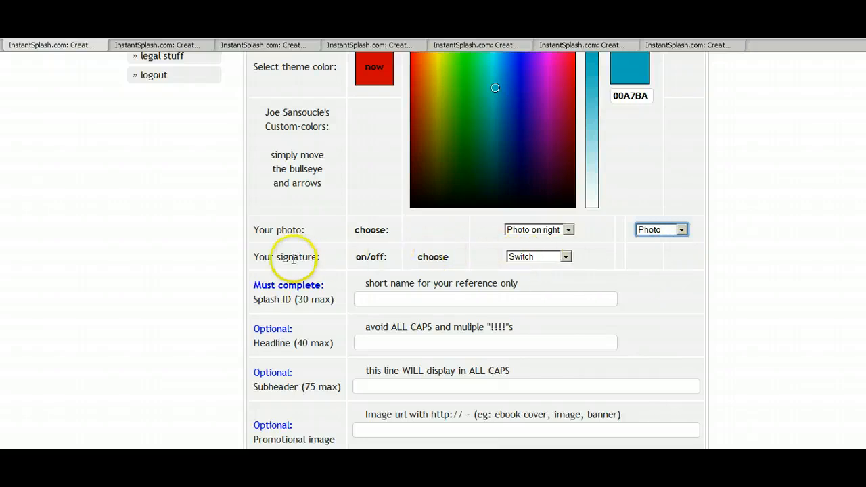
click(538, 257)
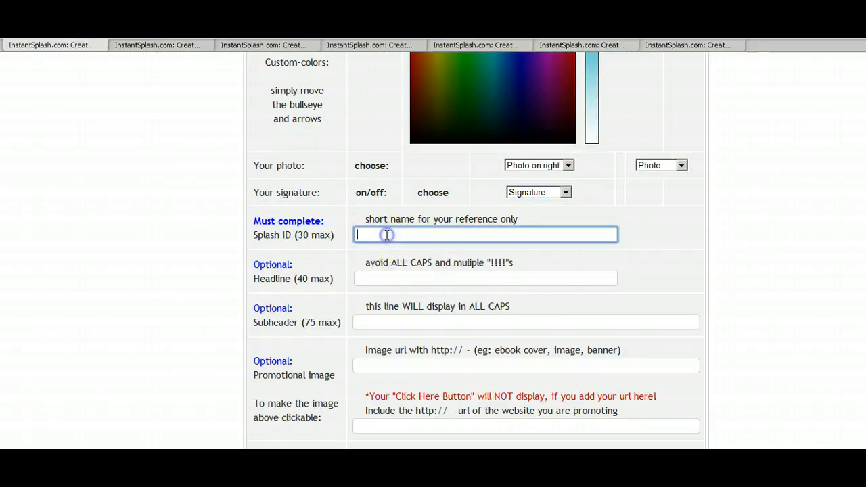
mouse_move(400, 257)
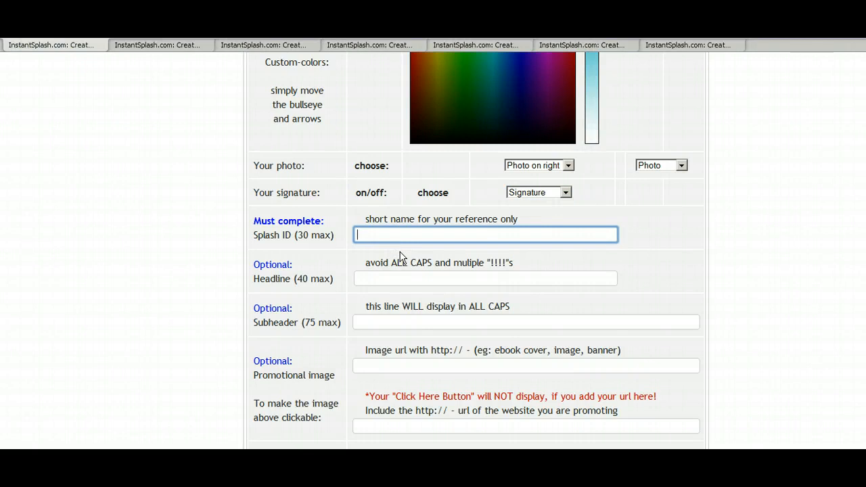
text(getnoticed2)
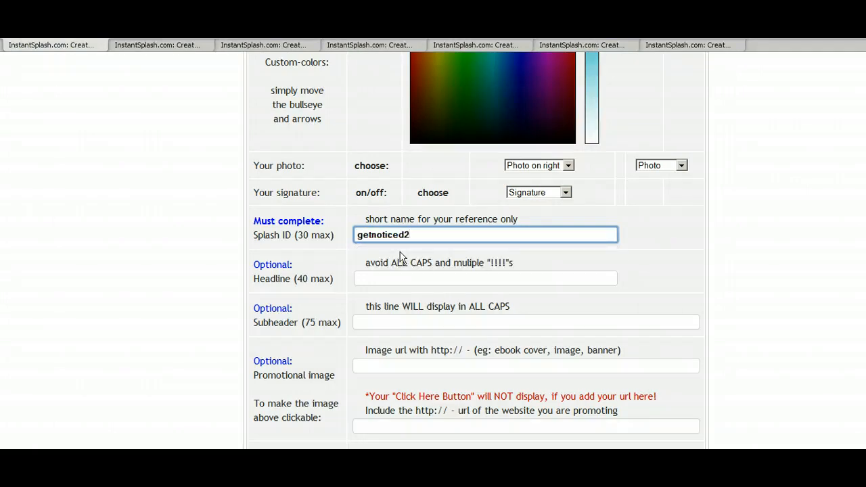
Step: Copy headline 'Get Noticed... Brand YOU, Inc.' and the subheader from the example splash page
click(484, 279)
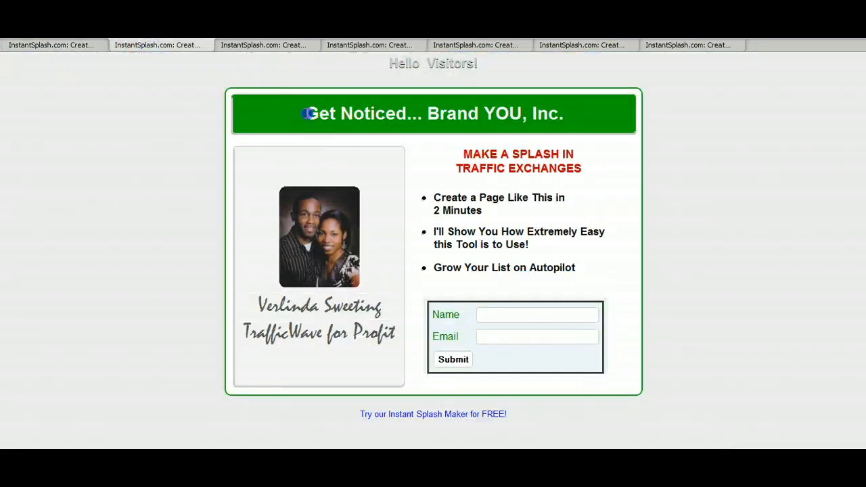
right_click(433, 114)
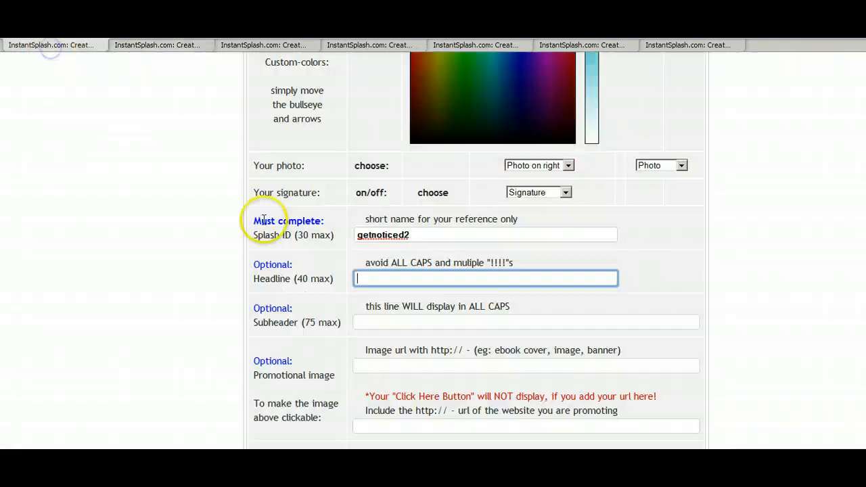
text(Get Noticed... Brand YOU, Inc.)
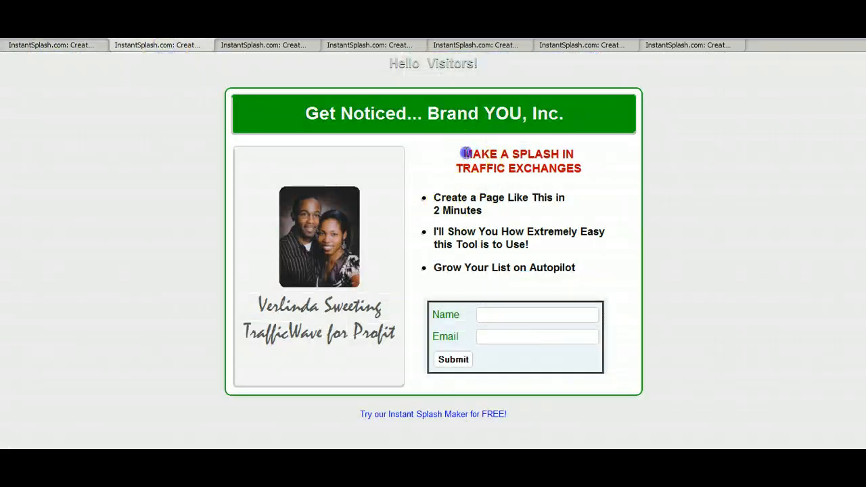
right_click(518, 160)
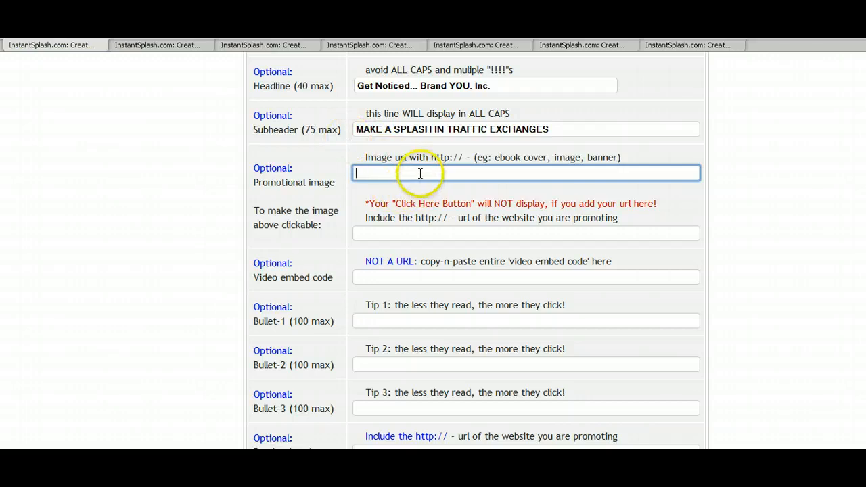
click(263, 44)
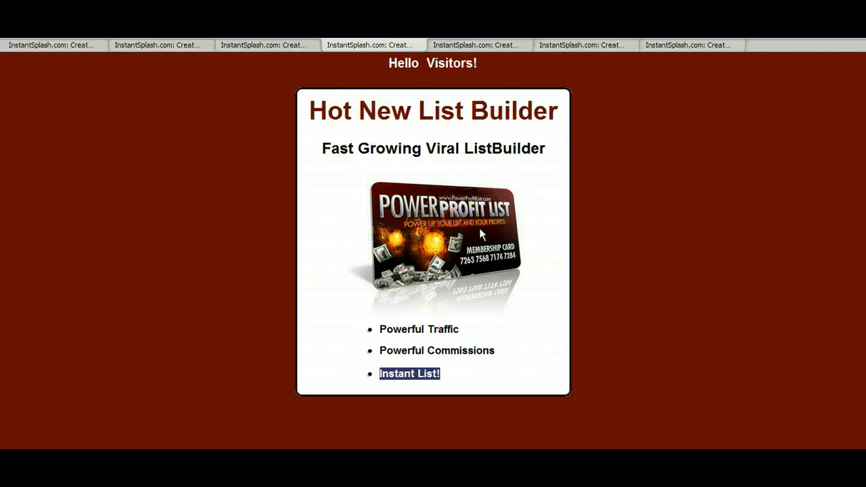
click(453, 264)
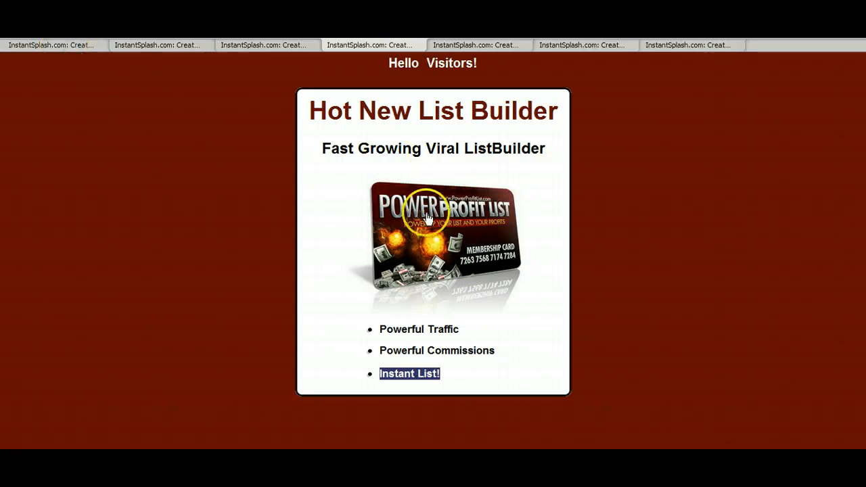
mouse_move(245, 147)
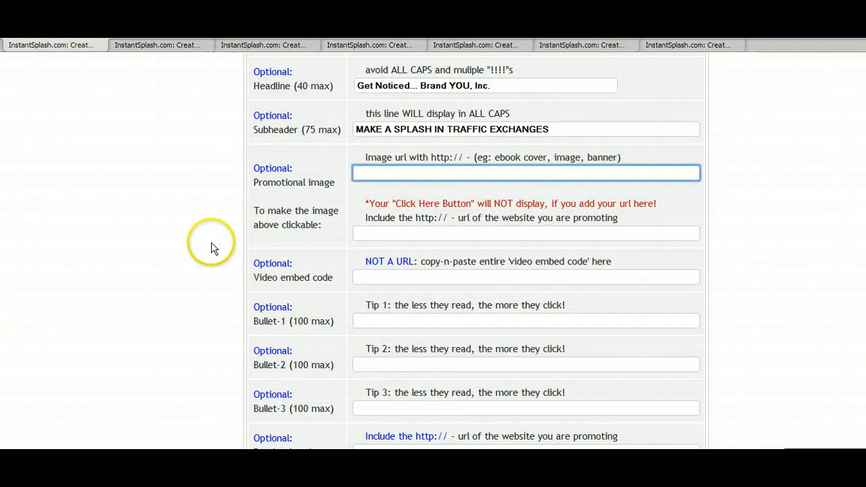
click(393, 172)
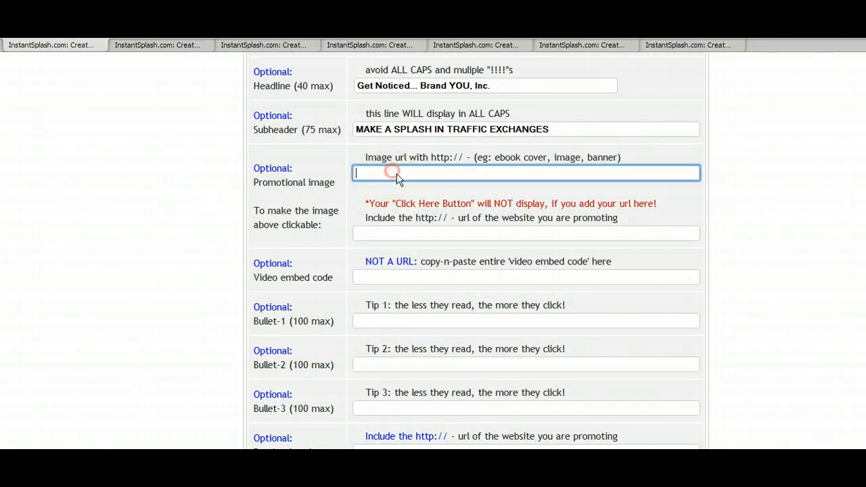
text(http://www.powerprofitlist.com/images/namecard2-med.jpg)
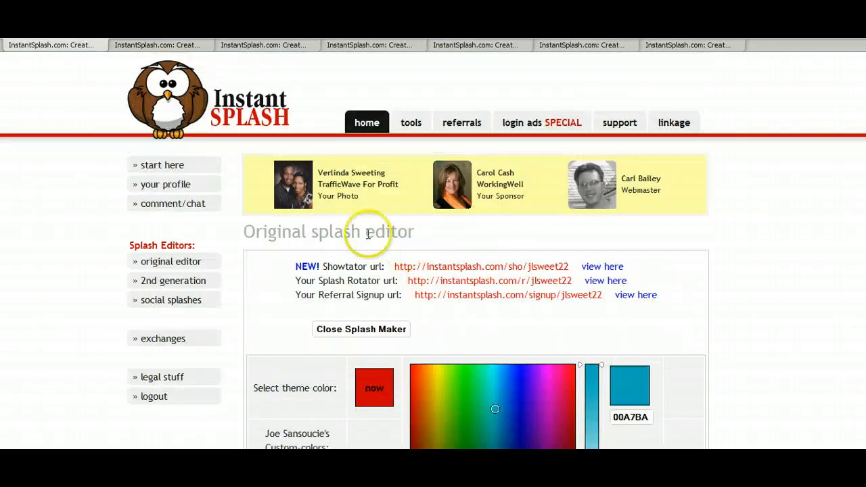
right_click(190, 108)
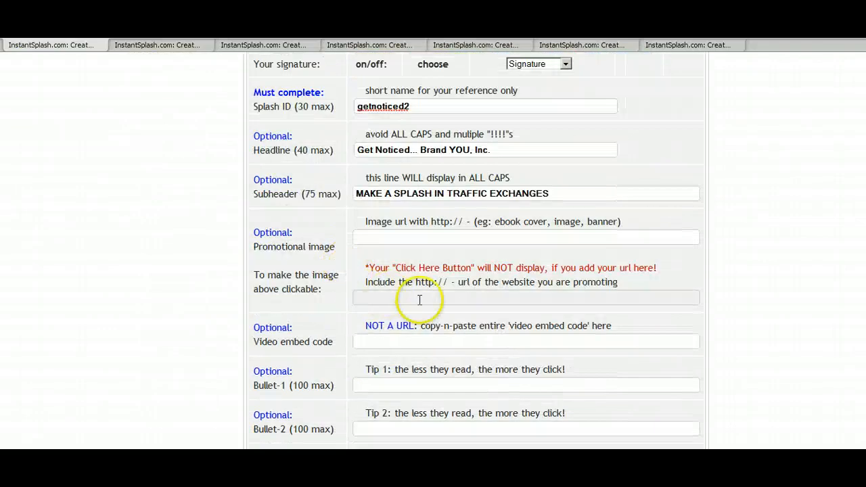
right_click(420, 298)
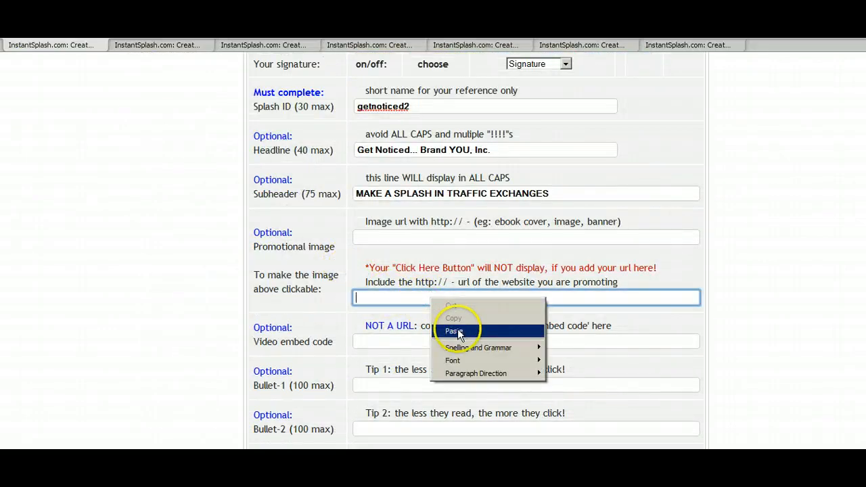
click(455, 330)
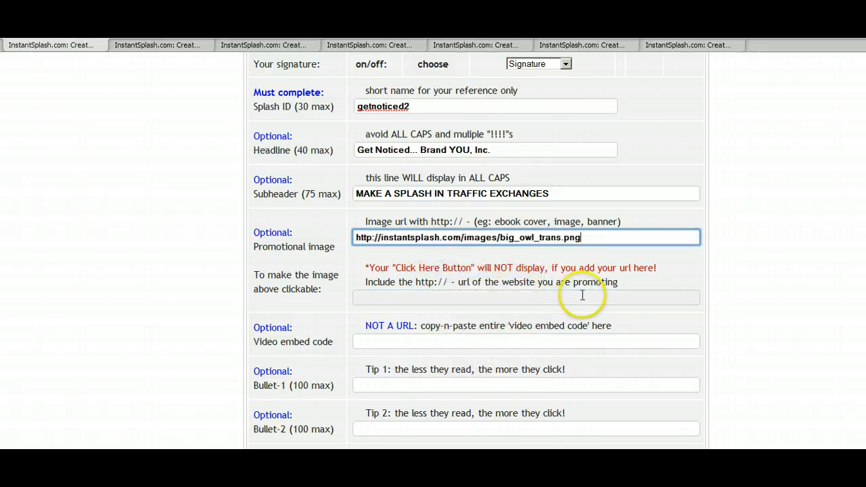
mouse_move(370, 299)
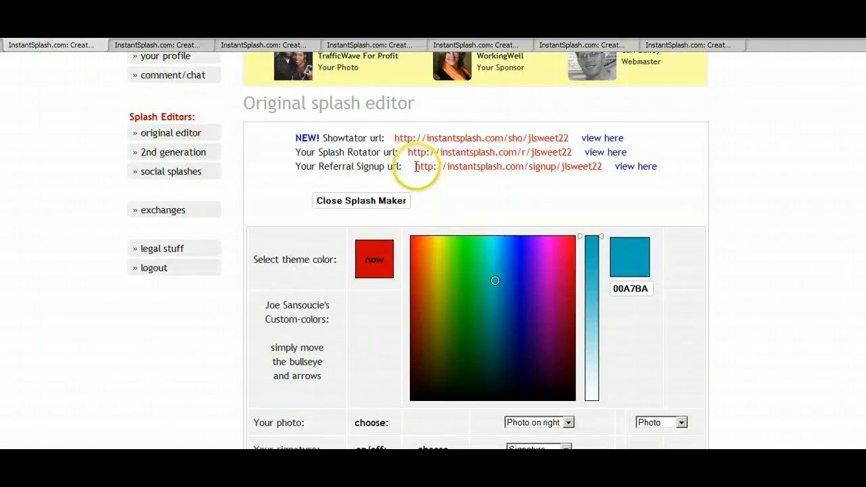
right_click(507, 165)
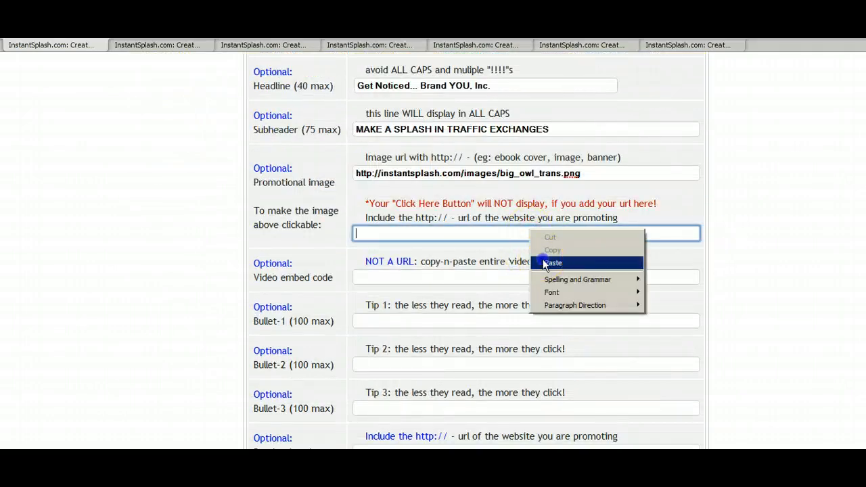
click(552, 262)
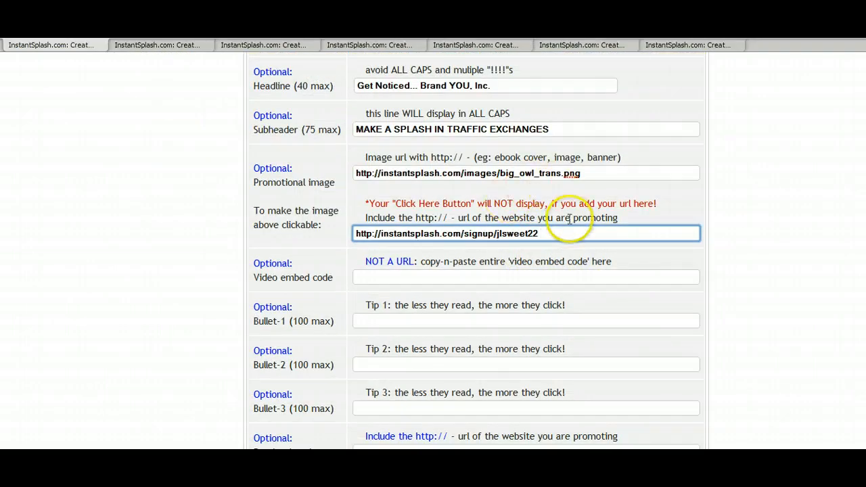
scroll(down, 3)
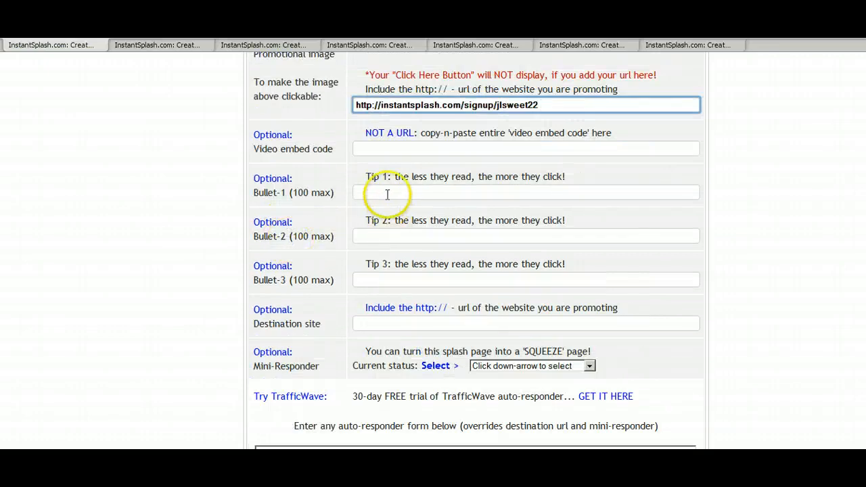
click(157, 44)
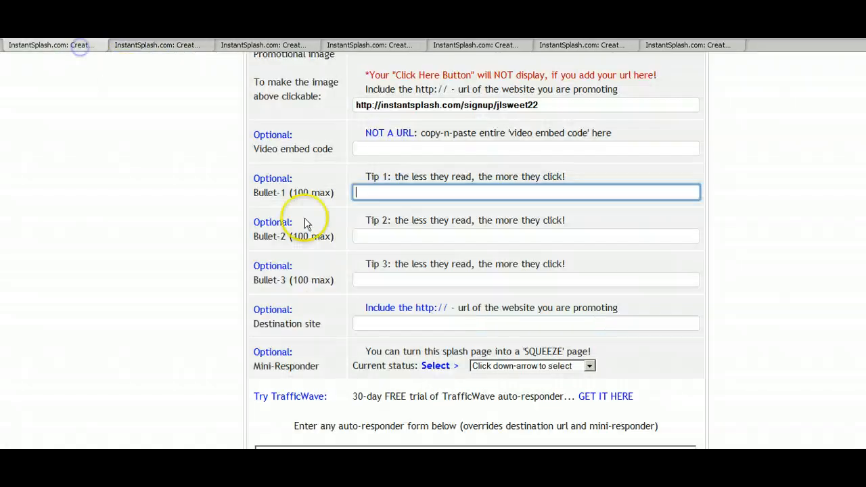
Step: Fill Bullet-1 with 'Create a Page Like This in 2 Minutes' and the remaining two bullet tips
text(Create a Page Like This in  2 Minutes)
click(524, 235)
text(I'll Show You How Extremely Easy this Tool is to Use!)
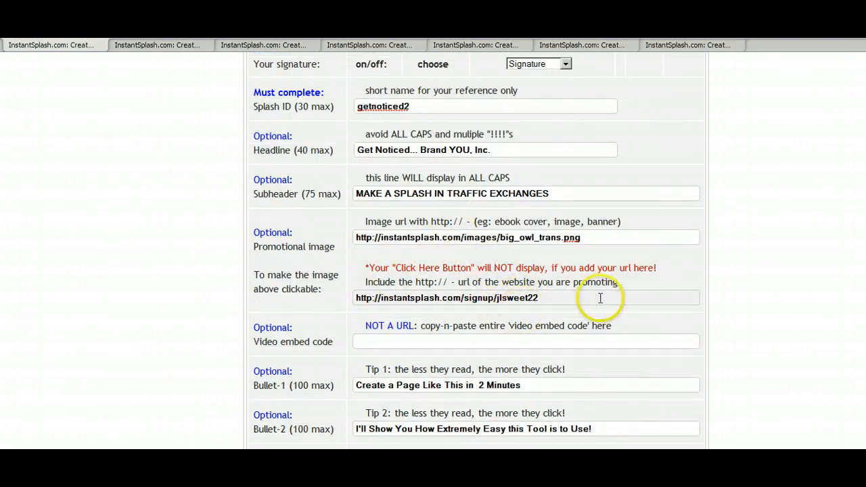
scroll(down, 3)
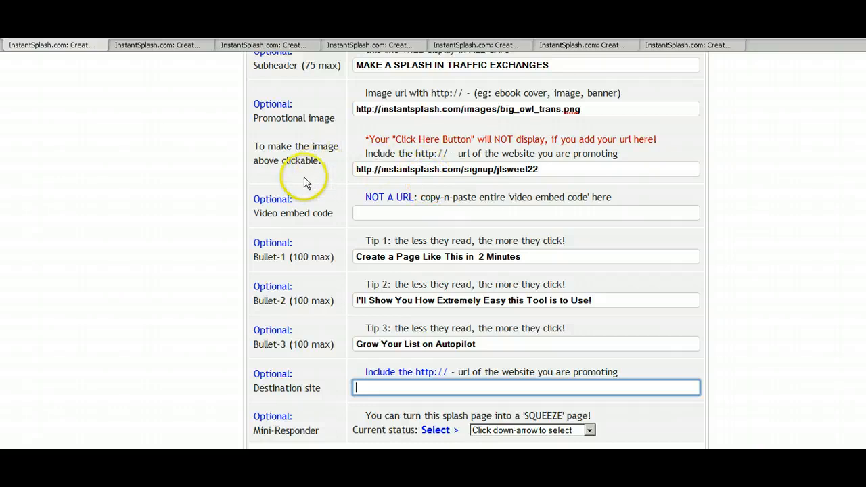
scroll(down, 3)
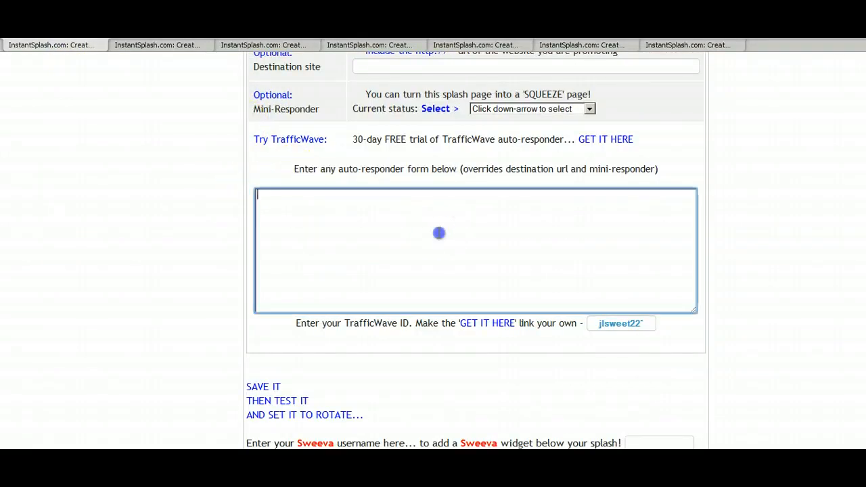
mouse_move(219, 264)
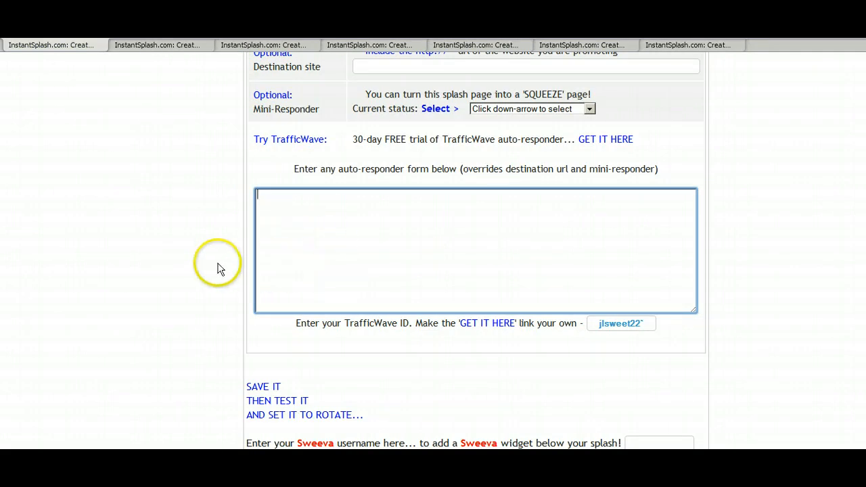
Step: Save the getnoticed2 splash page via 'SAVE YOUR SPLASH PAGE HERE!'
scroll(down, 3)
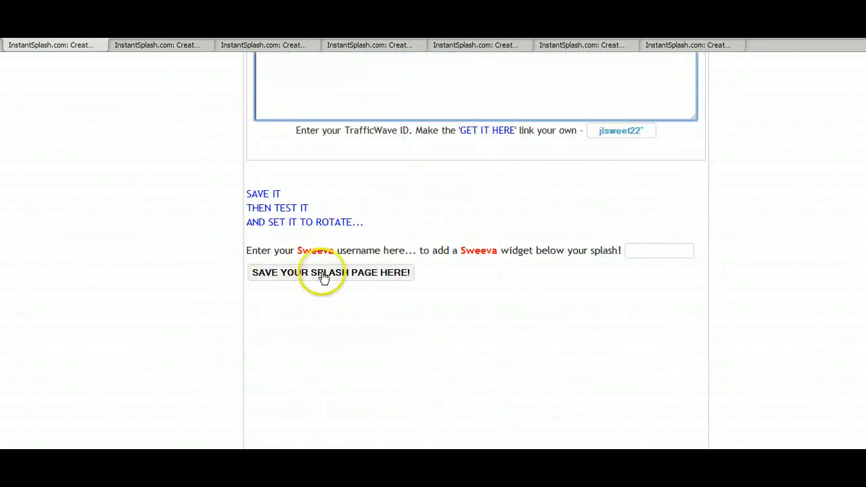
click(330, 272)
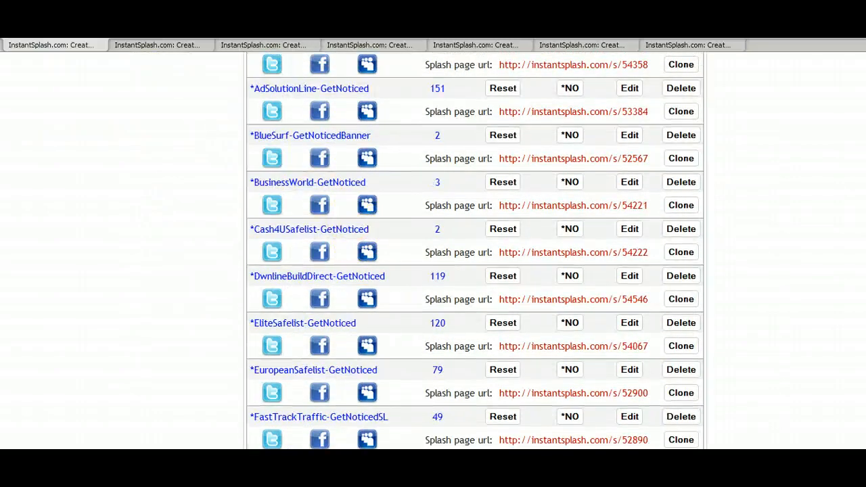
Step: Scroll through the live getnoticed2 page and test the owl image's referral link
scroll(down, 3)
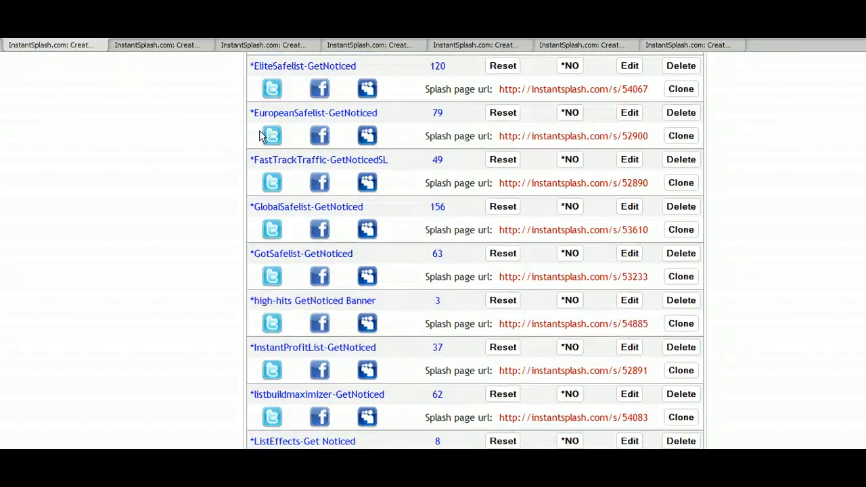
scroll(down, 3)
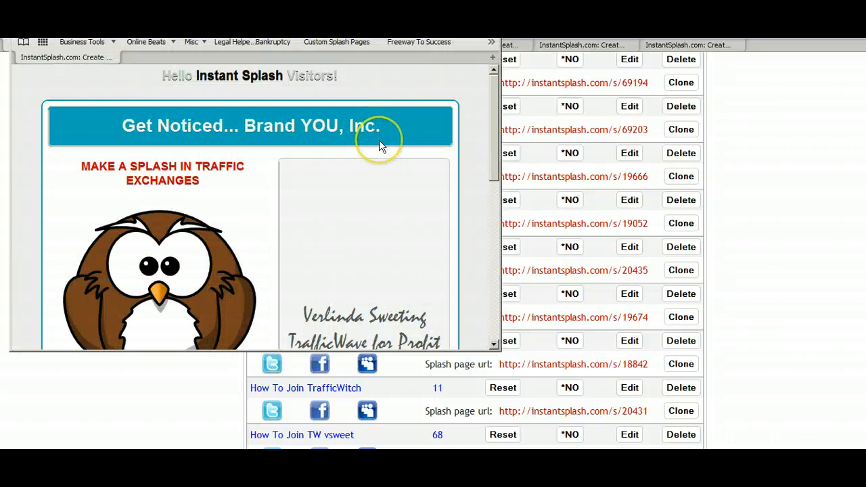
scroll(down, 3)
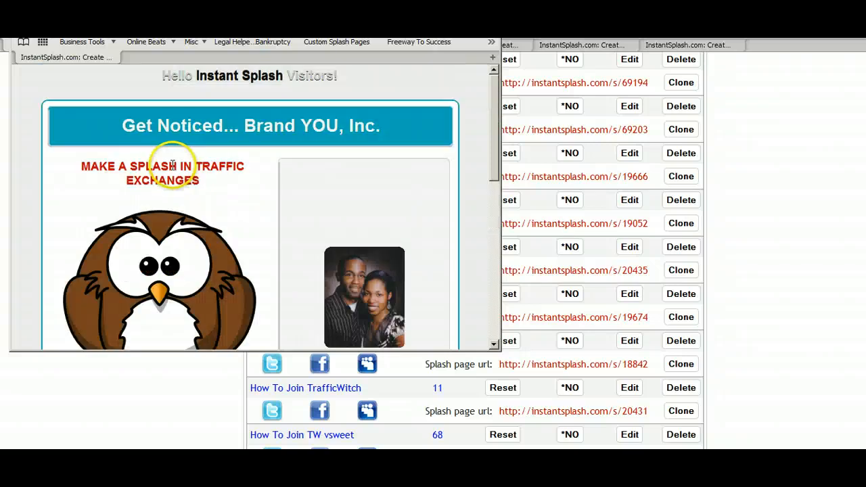
scroll(down, 3)
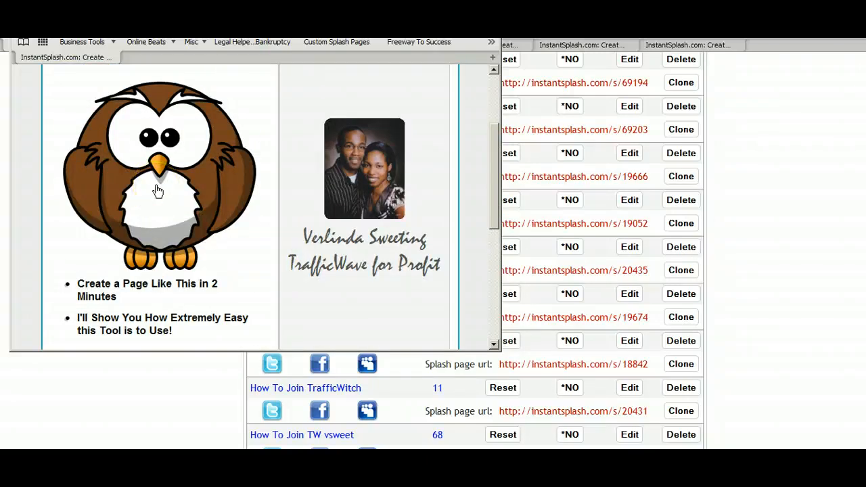
click(157, 191)
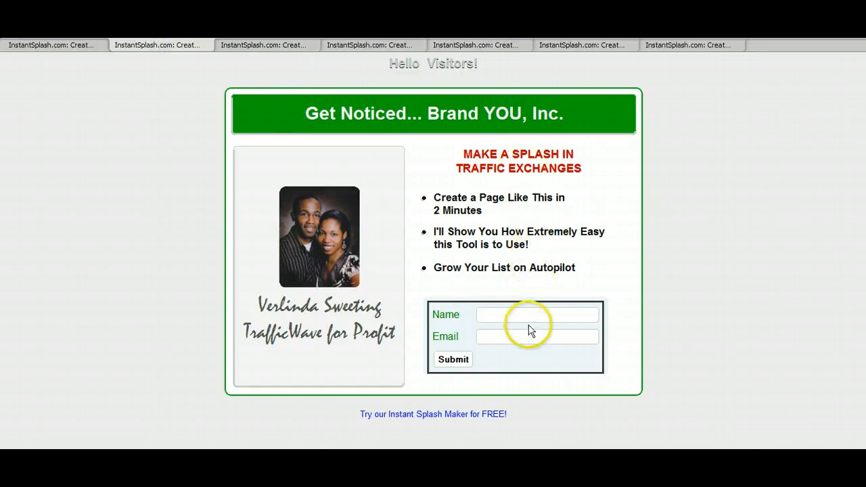
Step: Try the name field on one Get Noticed version and the CLICK HERE NOW link on the other
click(535, 313)
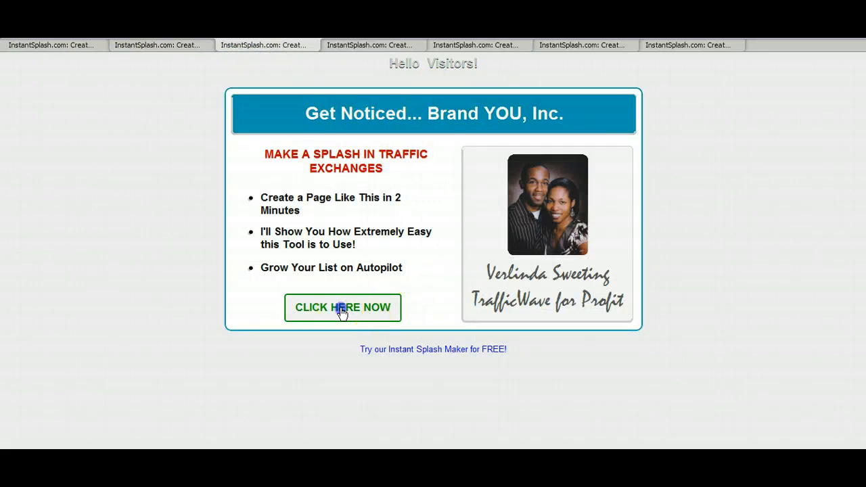
click(342, 307)
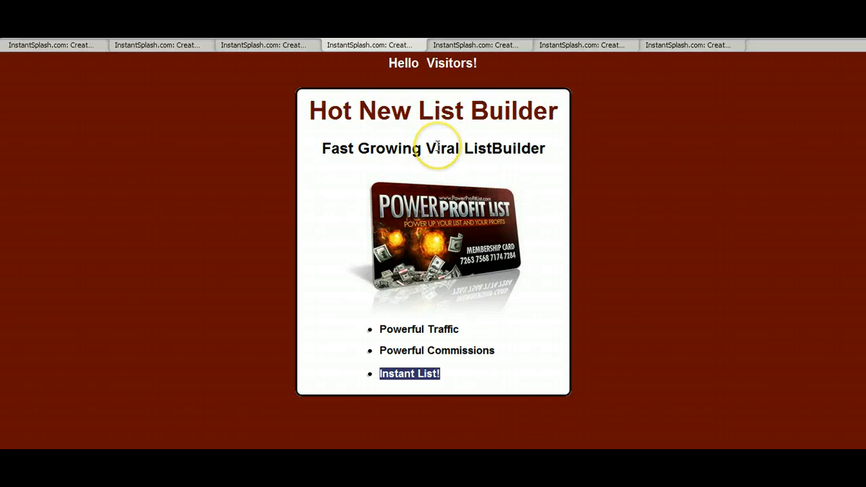
mouse_move(146, 168)
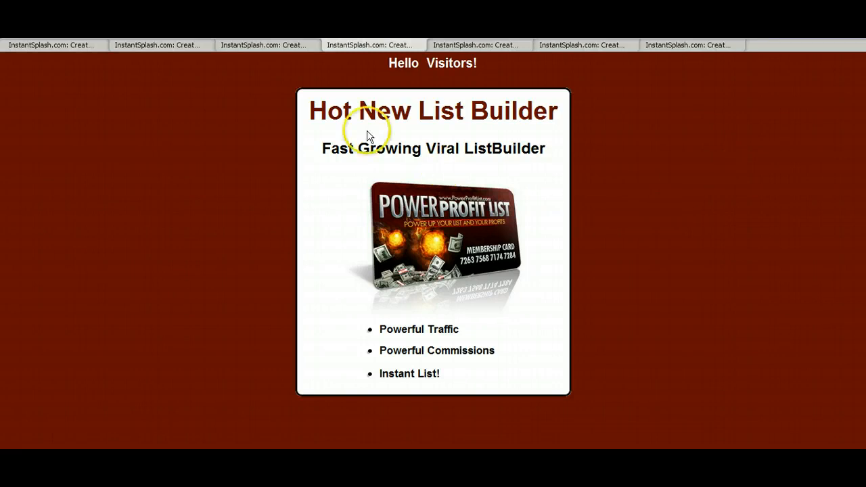
Step: View the Traffic Goldrush and PeopleString example splash pages, then return to the Get Noticed page
click(160, 44)
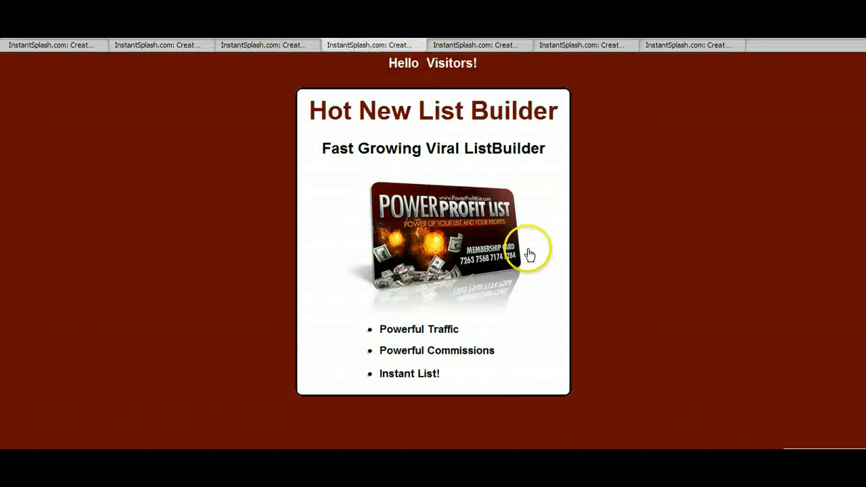
click(566, 45)
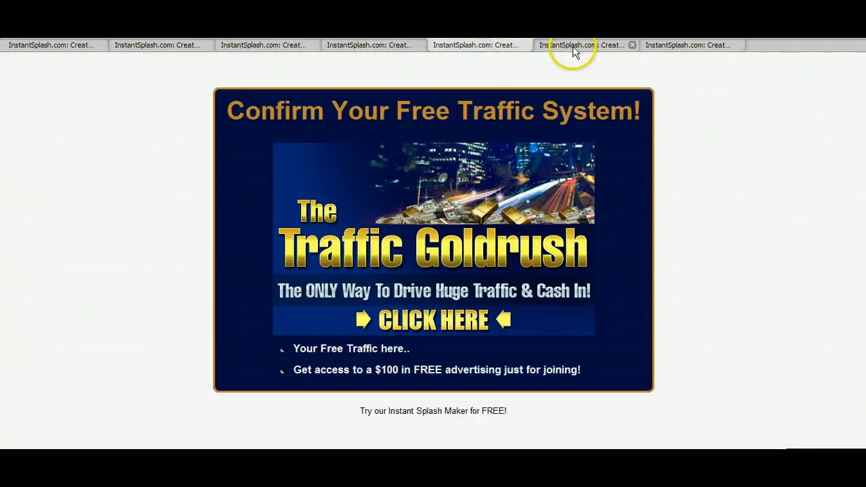
mouse_move(574, 46)
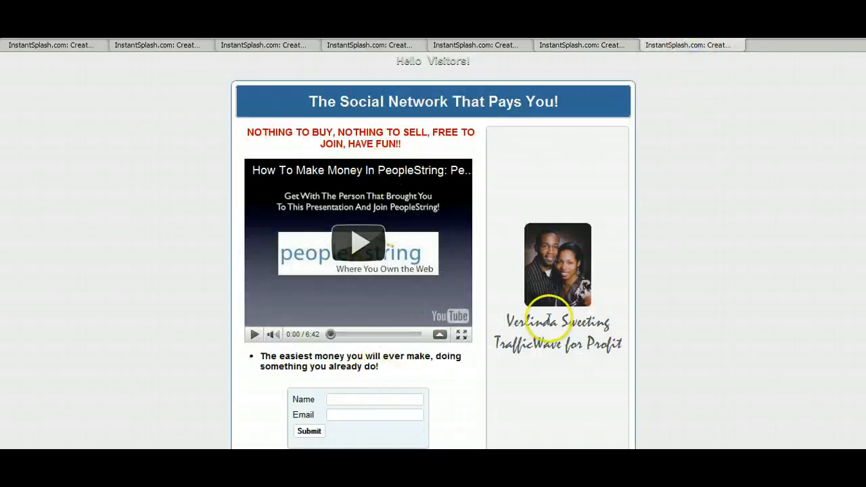
scroll(down, 3)
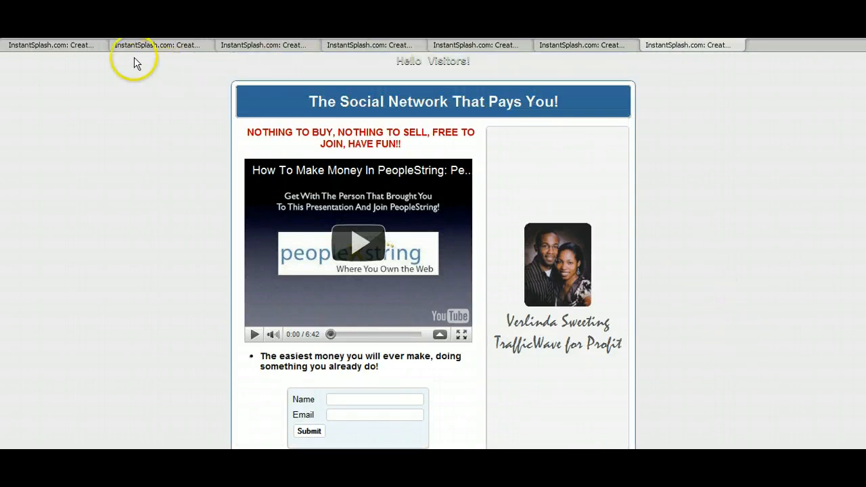
click(160, 45)
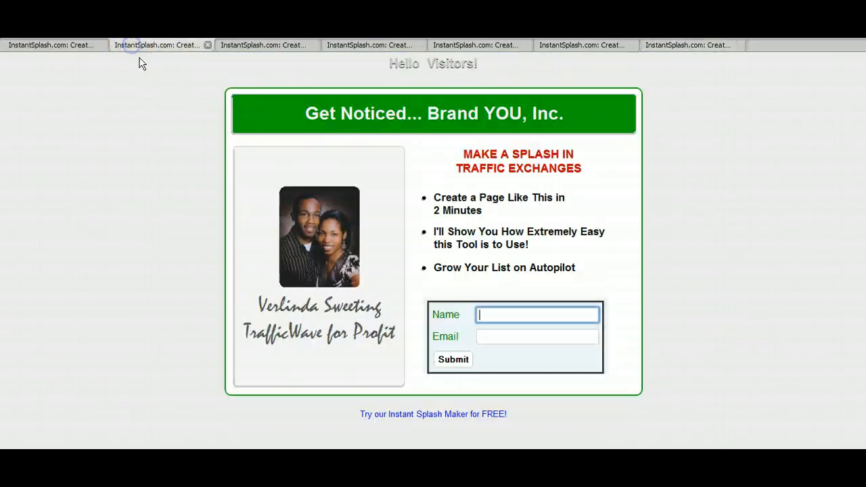